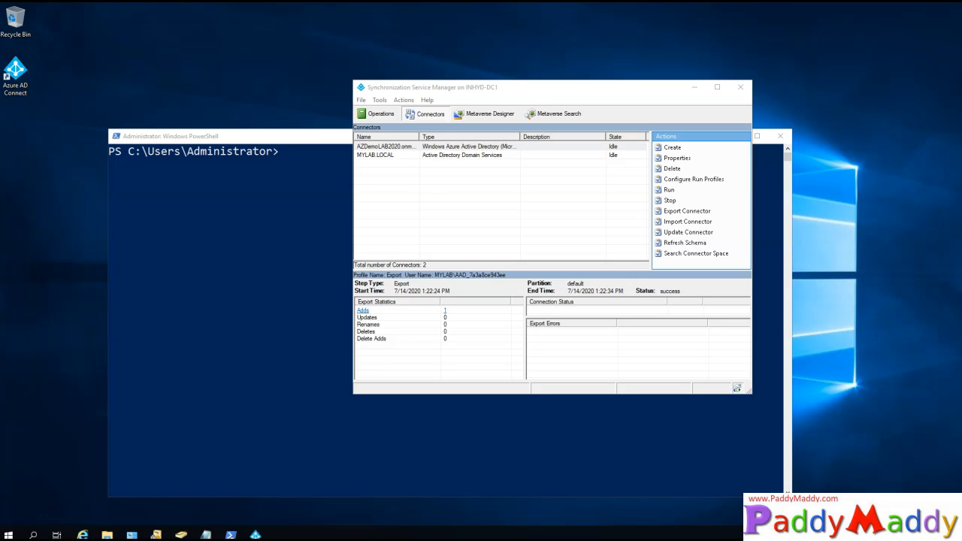
{"action": "mouse_move", "coordinate": [315, 357]}
{"action": "type", "text": "Get-ADSyncScheduler"}
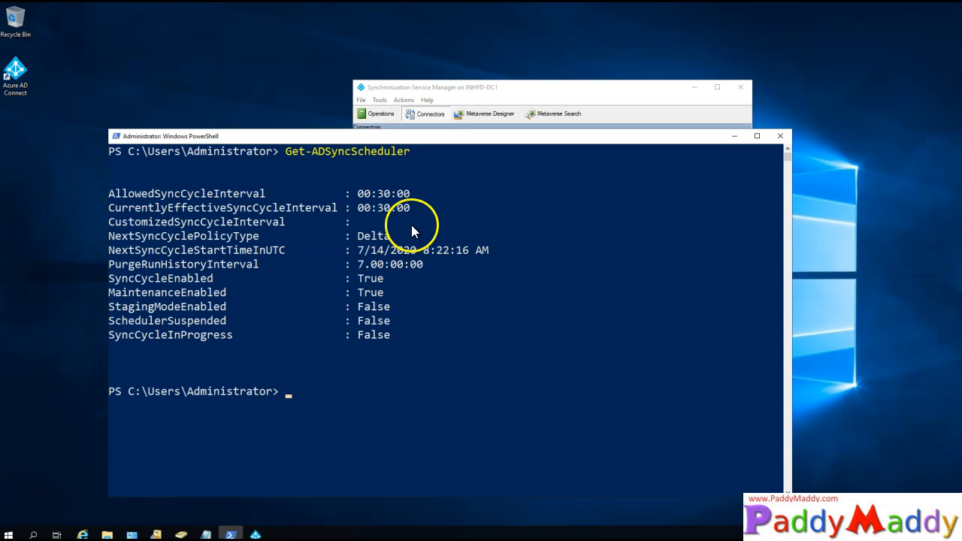
Highlight the NextSyncCyclePolicyType line showing Delta in the Get-ADSyncScheduler output
{"action": "left_click_drag", "start_coordinate": [358, 193], "coordinate": [414, 192]}
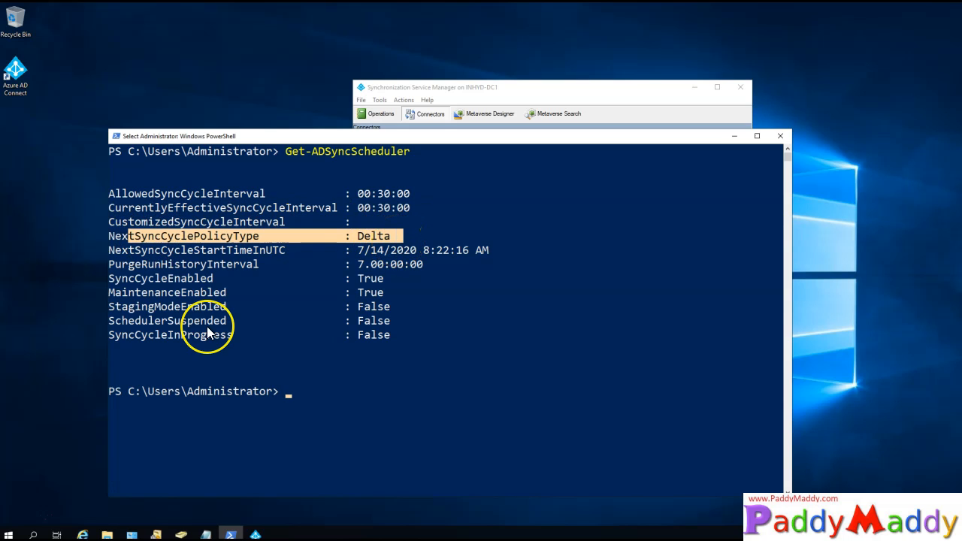
{"action": "mouse_move", "coordinate": [202, 331]}
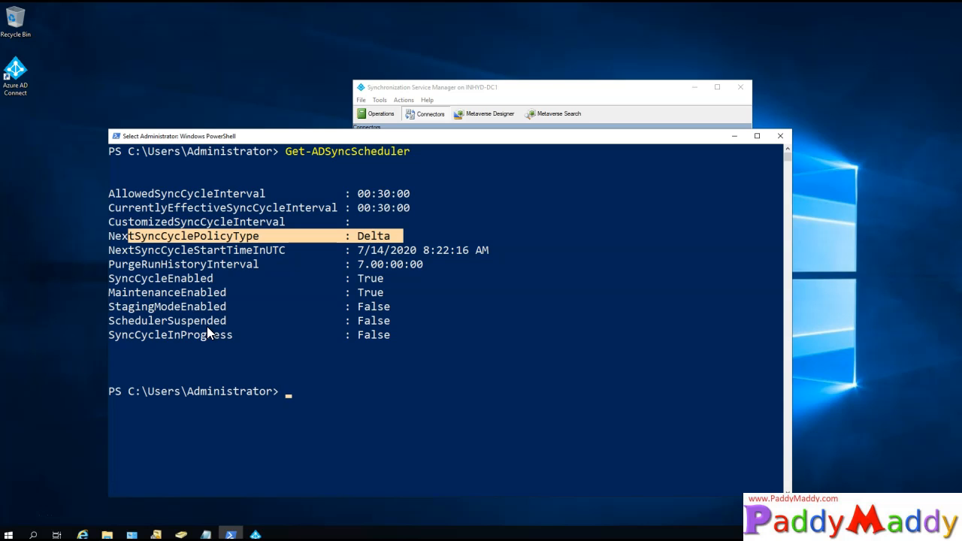
{"action": "mouse_move", "coordinate": [475, 225]}
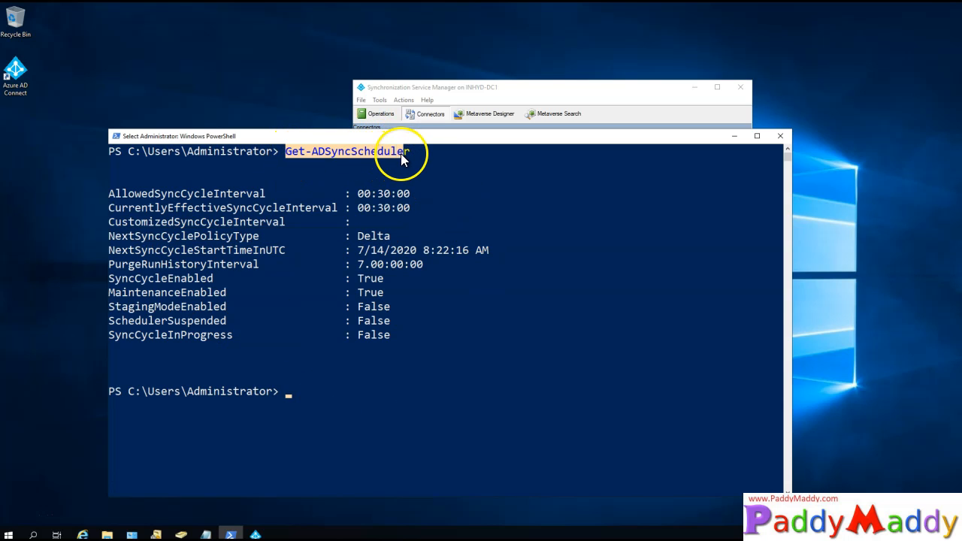
{"action": "mouse_move", "coordinate": [412, 158]}
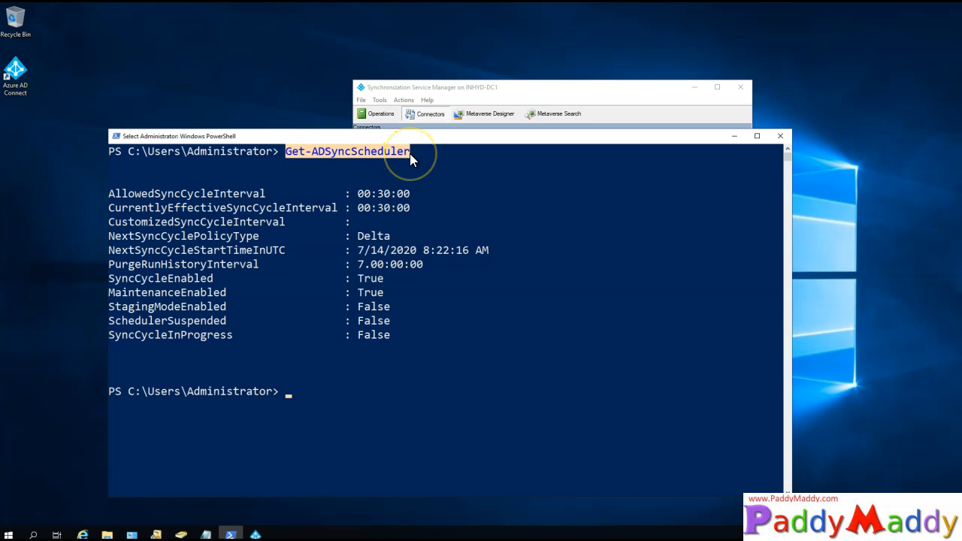
{"action": "mouse_move", "coordinate": [232, 214]}
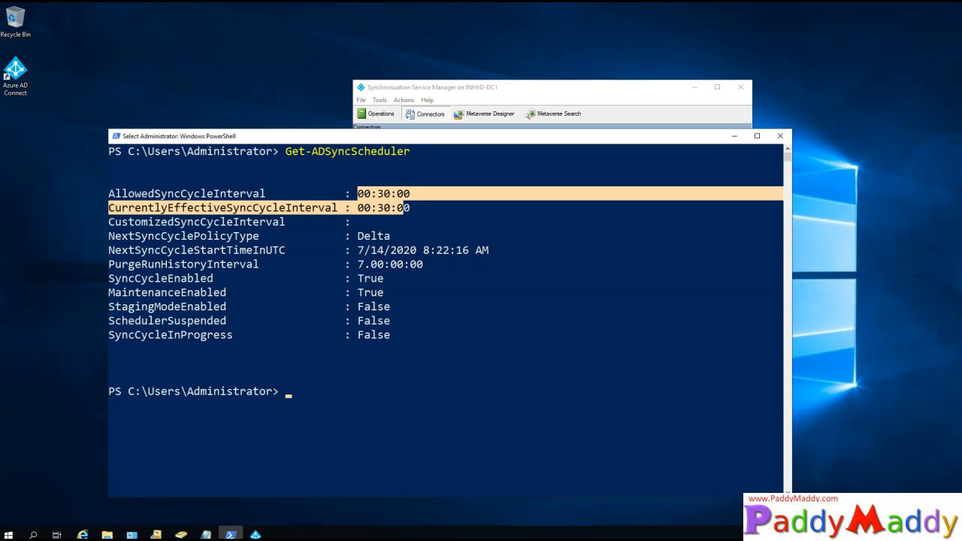
{"action": "mouse_move", "coordinate": [574, 239]}
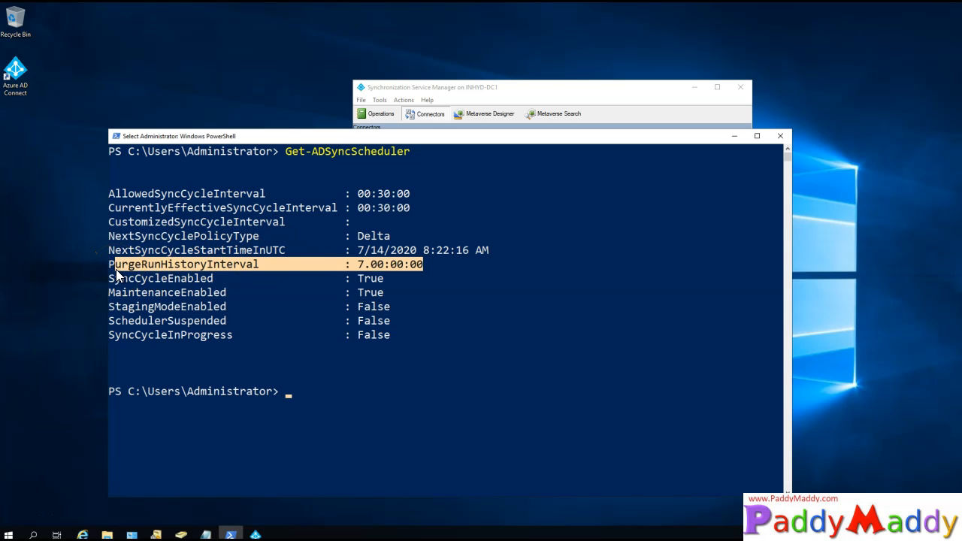
{"action": "mouse_move", "coordinate": [197, 254]}
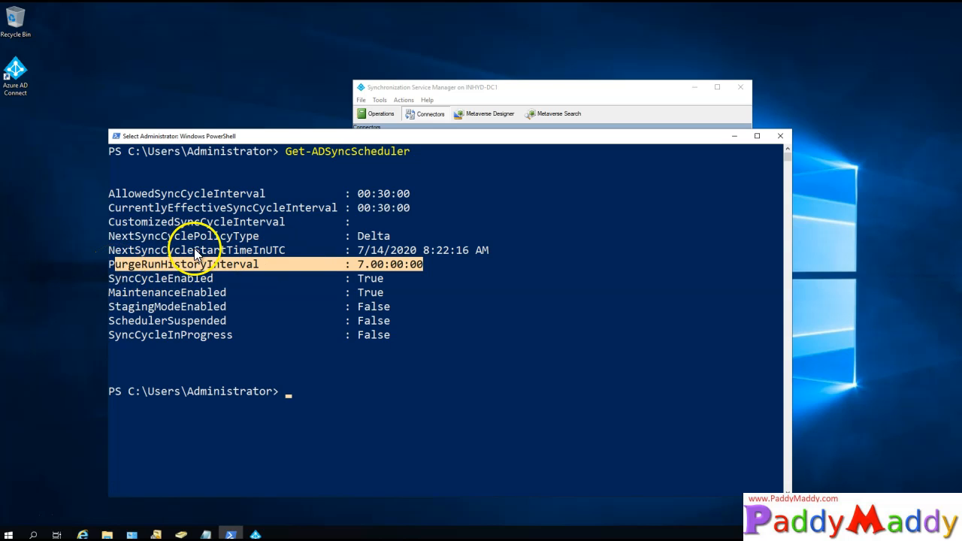
{"action": "mouse_move", "coordinate": [284, 286]}
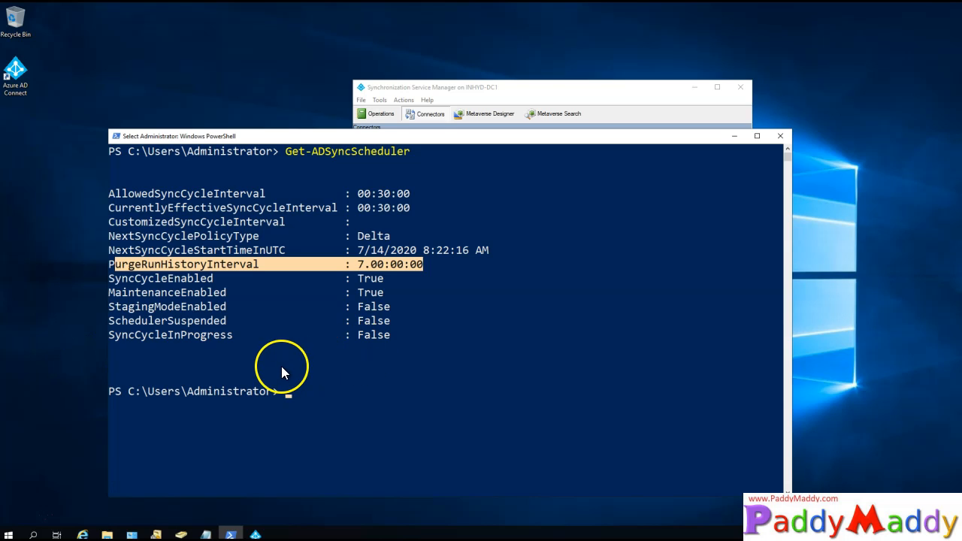
{"action": "mouse_move", "coordinate": [285, 397]}
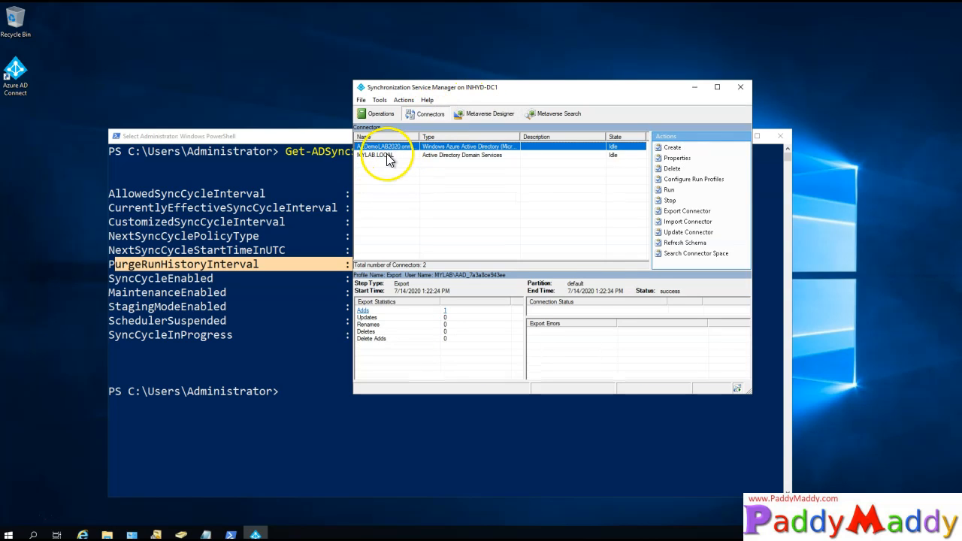
{"action": "left_click", "coordinate": [376, 155]}
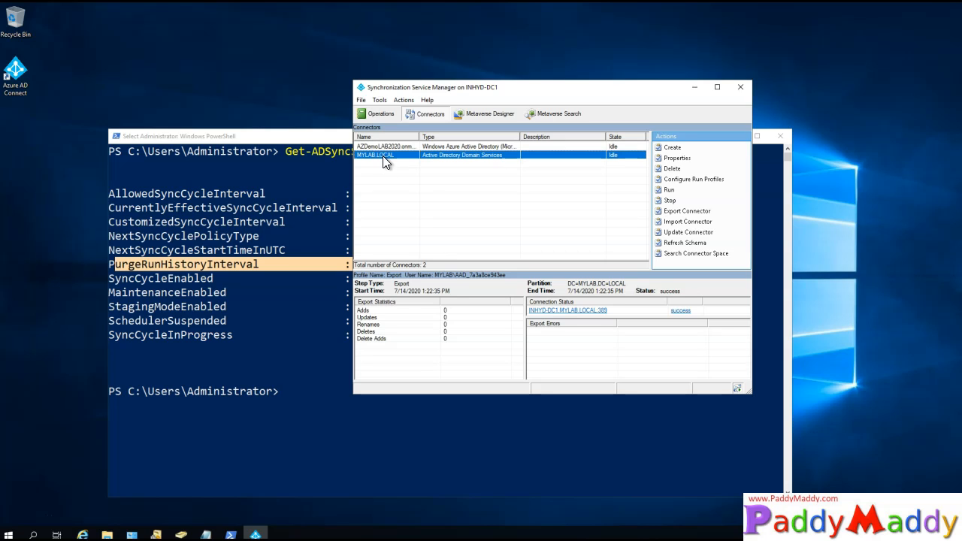
{"action": "mouse_move", "coordinate": [630, 147]}
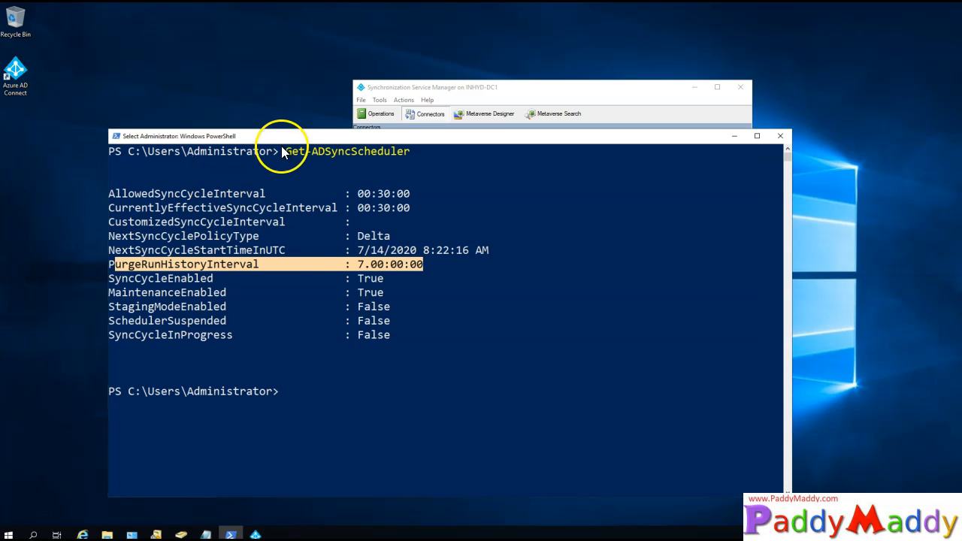
Run Get-ADSyncConnectorRunStatus, which returns nothing since no connector is running
{"action": "type", "text": "Get-ADSyncConnectorRunStatus"}
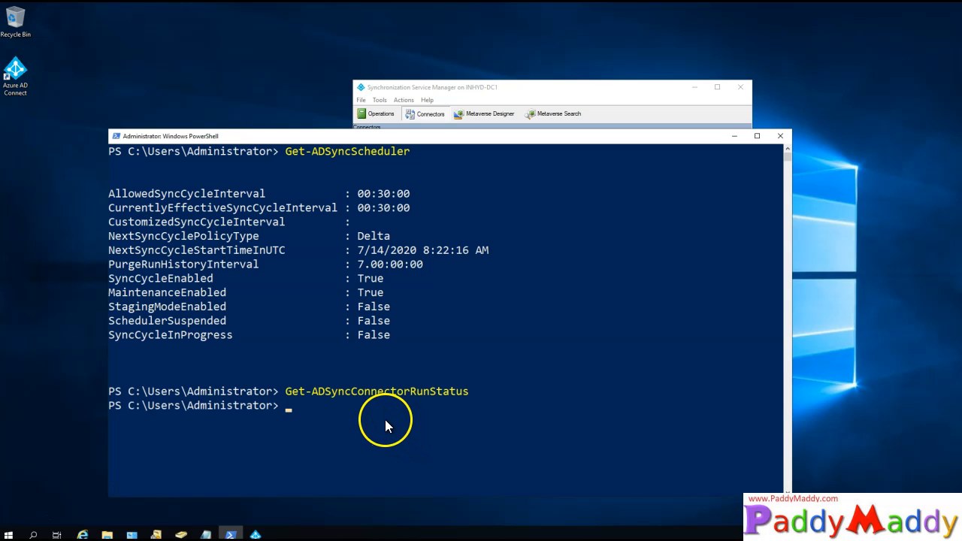
{"action": "mouse_move", "coordinate": [487, 394]}
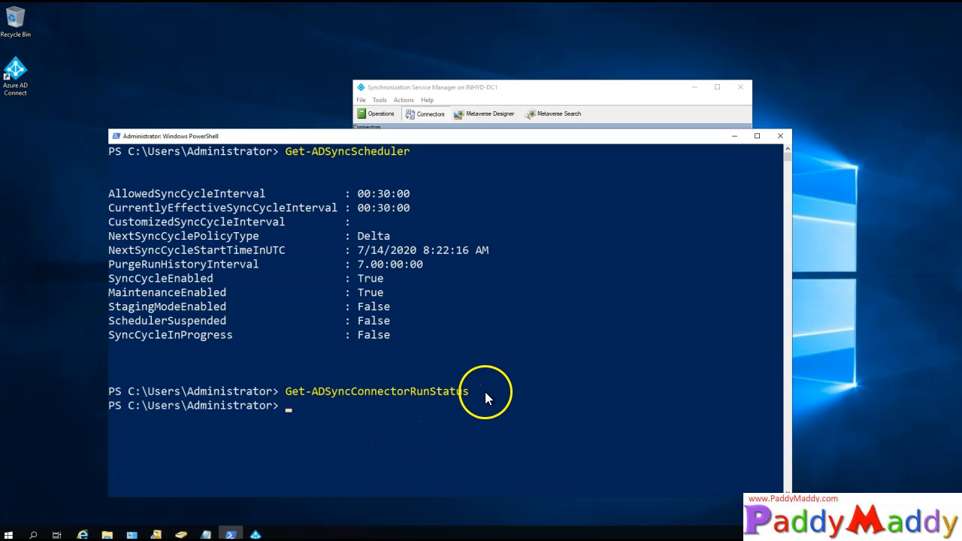
{"action": "mouse_move", "coordinate": [338, 398]}
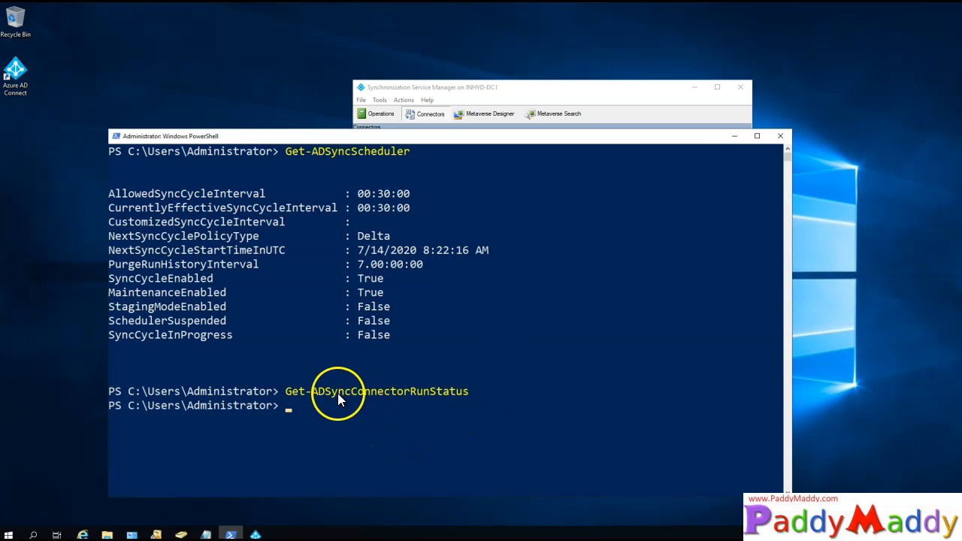
{"action": "mouse_move", "coordinate": [300, 399]}
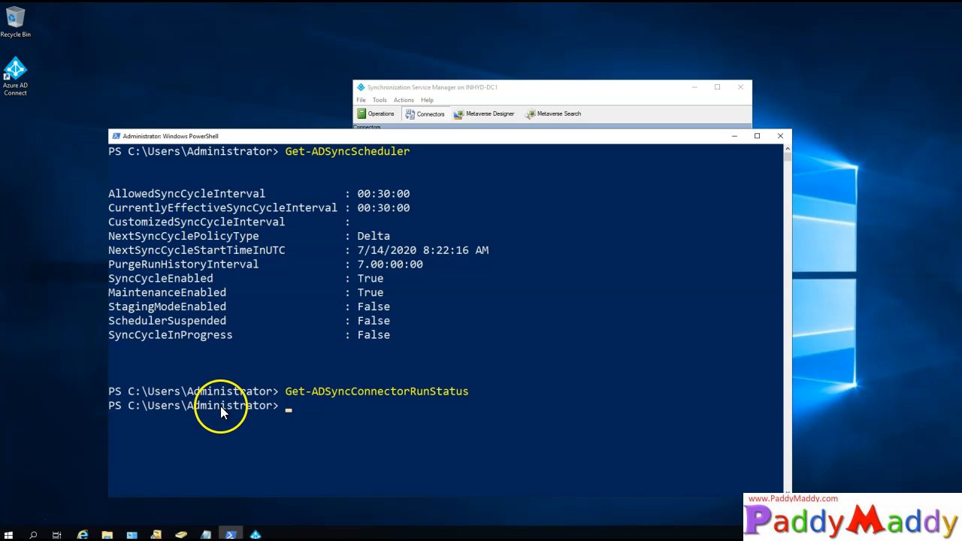
{"action": "mouse_move", "coordinate": [564, 460]}
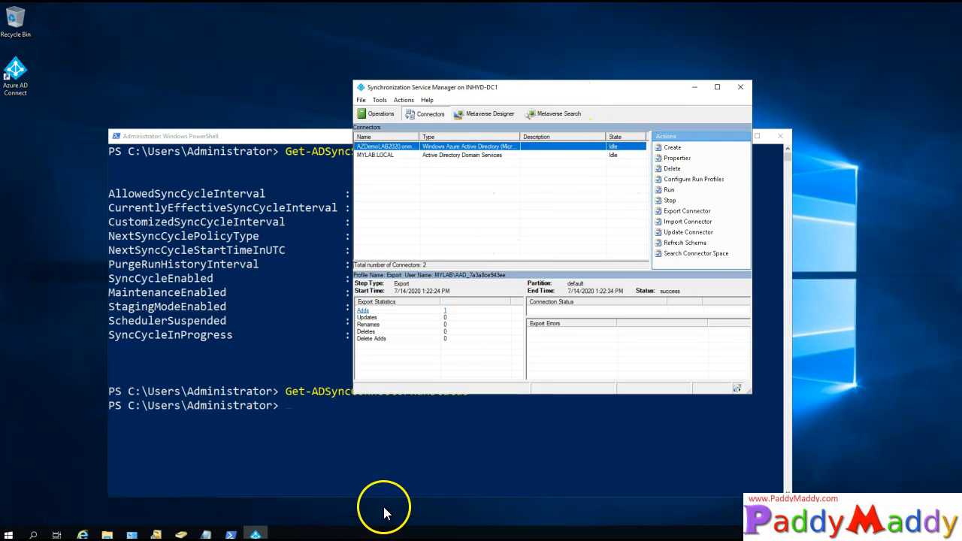
{"action": "mouse_move", "coordinate": [367, 499]}
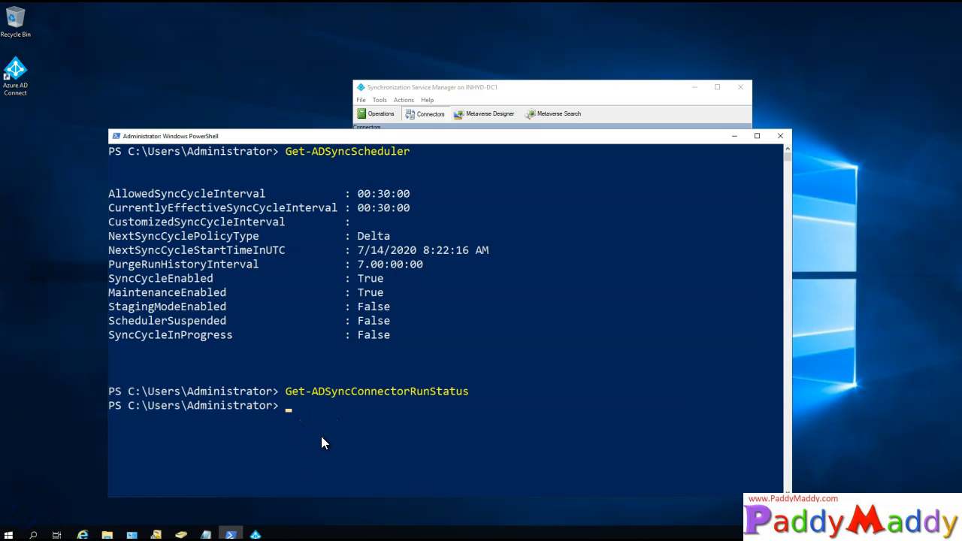
{"action": "mouse_move", "coordinate": [345, 448]}
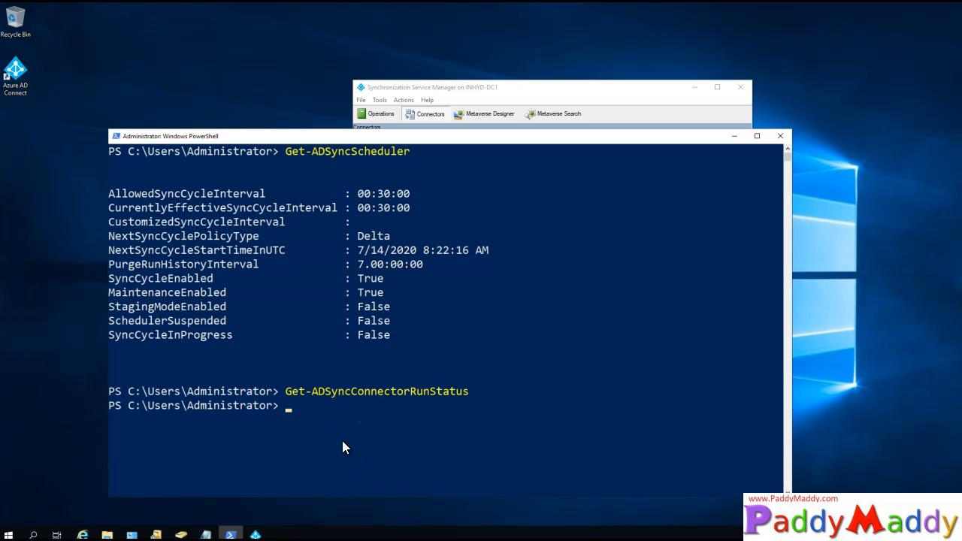
Run Start-ADSyncSyncCycle -PolicyType Delta to start a manual delta sync cycle
{"action": "type", "text": "Start-ADSyncSyncCycle -PolicyType Delta"}
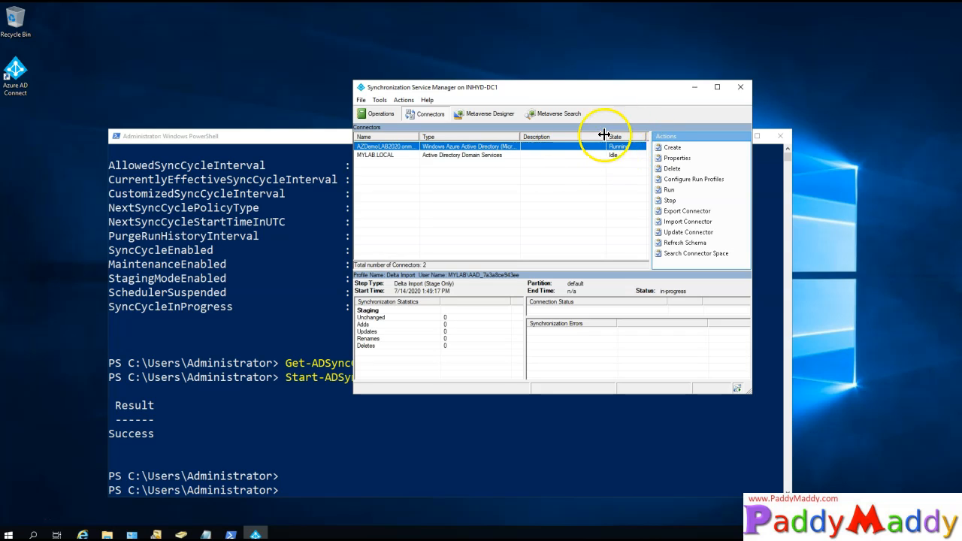
{"action": "mouse_move", "coordinate": [283, 138]}
{"action": "type", "text": "Get-ADSyncConnectorRunStatus"}
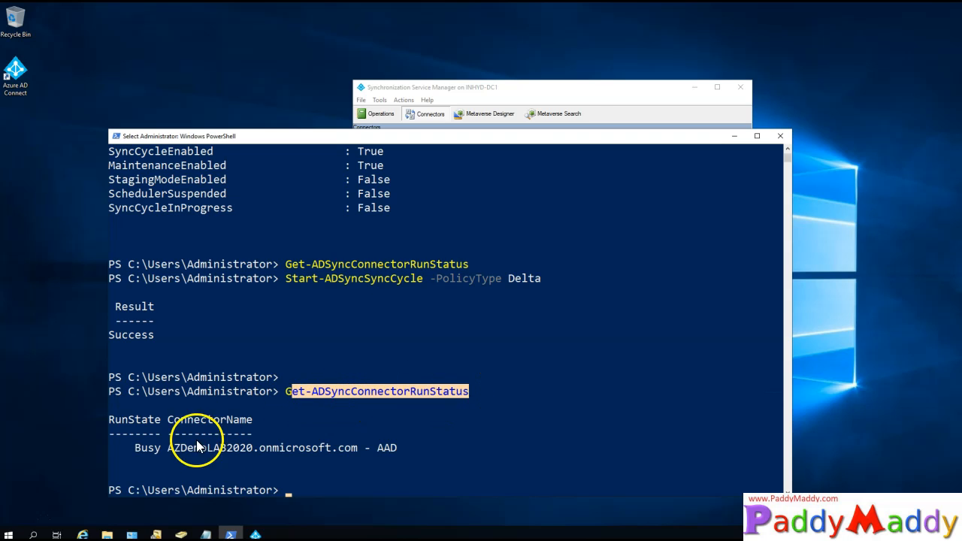
Return focus to the console and highlight '-PolicyType Delta' in the earlier command
{"action": "left_click", "coordinate": [429, 88]}
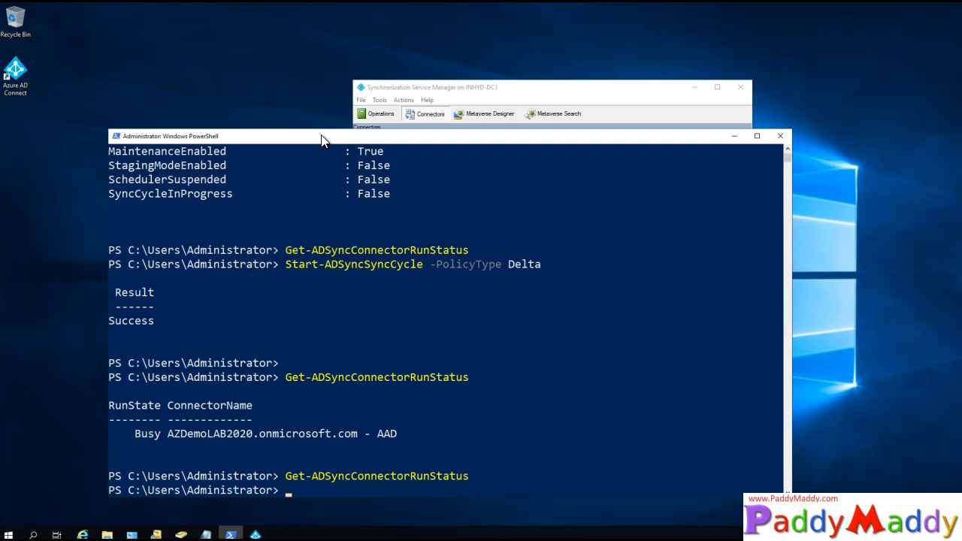
{"action": "mouse_move", "coordinate": [424, 465]}
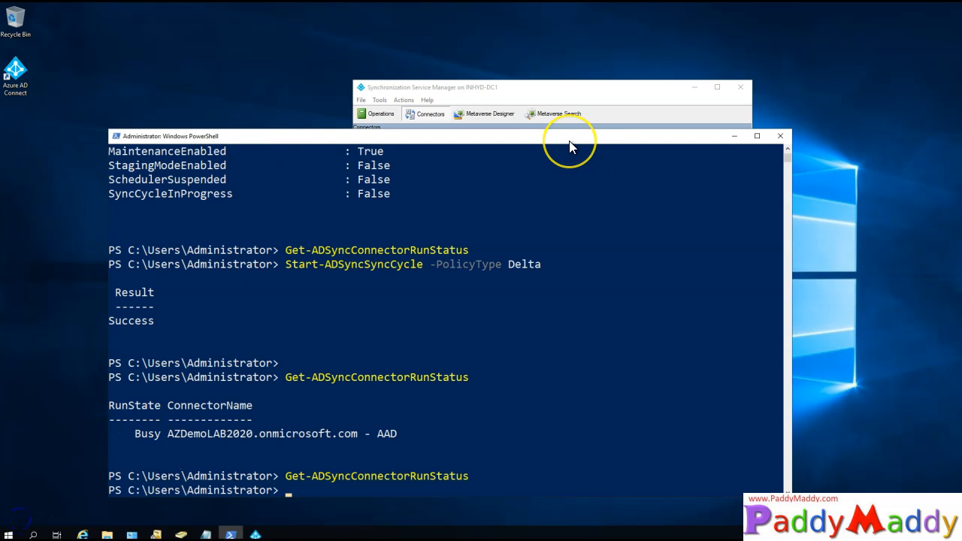
{"action": "mouse_move", "coordinate": [538, 295]}
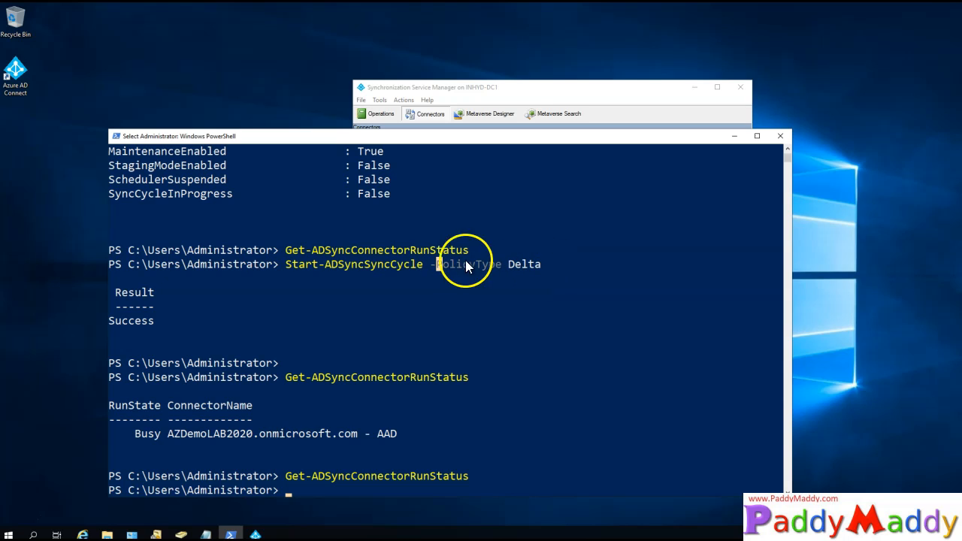
{"action": "left_click_drag", "start_coordinate": [435, 265], "coordinate": [539, 264]}
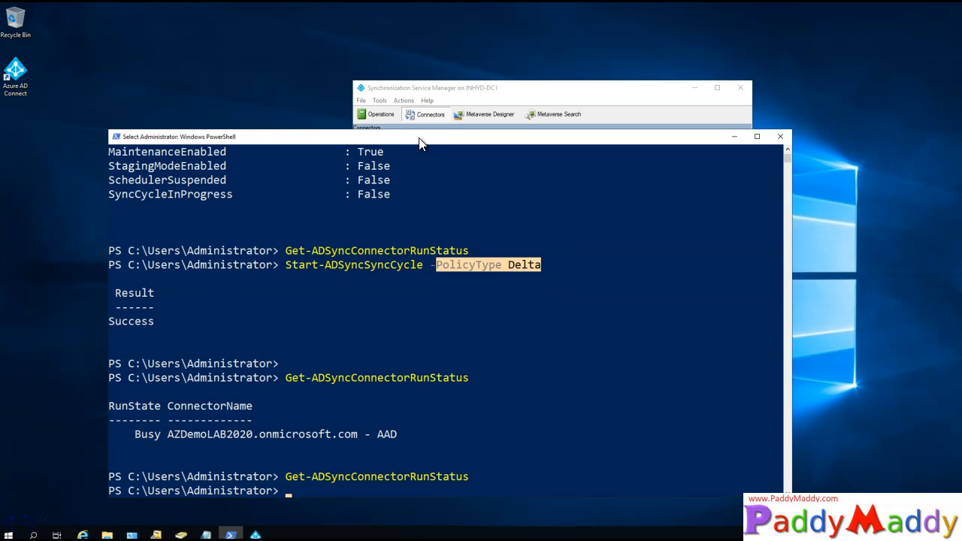
Enter Start-ADSyncSyncCycle with the policy type changed to Initial
{"action": "type", "text": "Start-ADSyncSyncCycle -PolicyType Delta"}
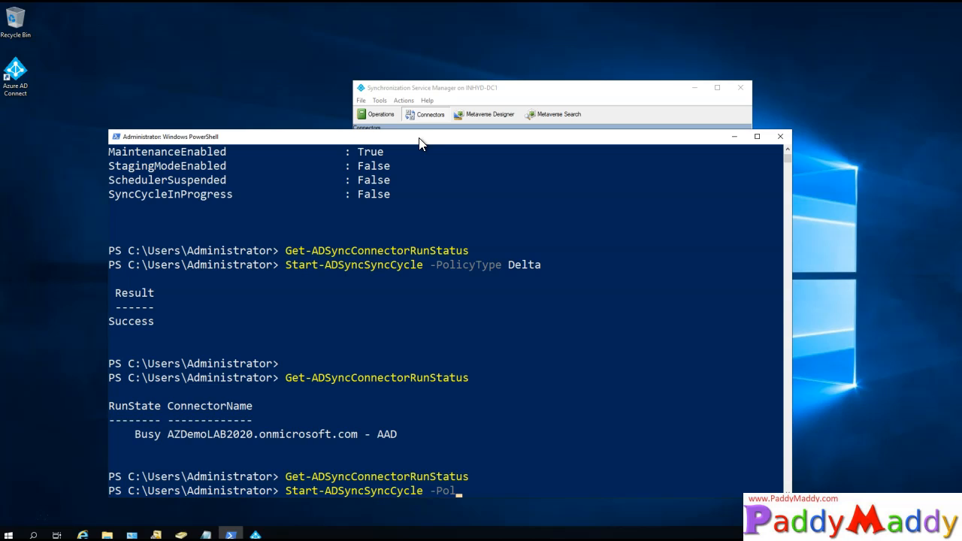
{"action": "type", "text": "PolicyType Initial"}
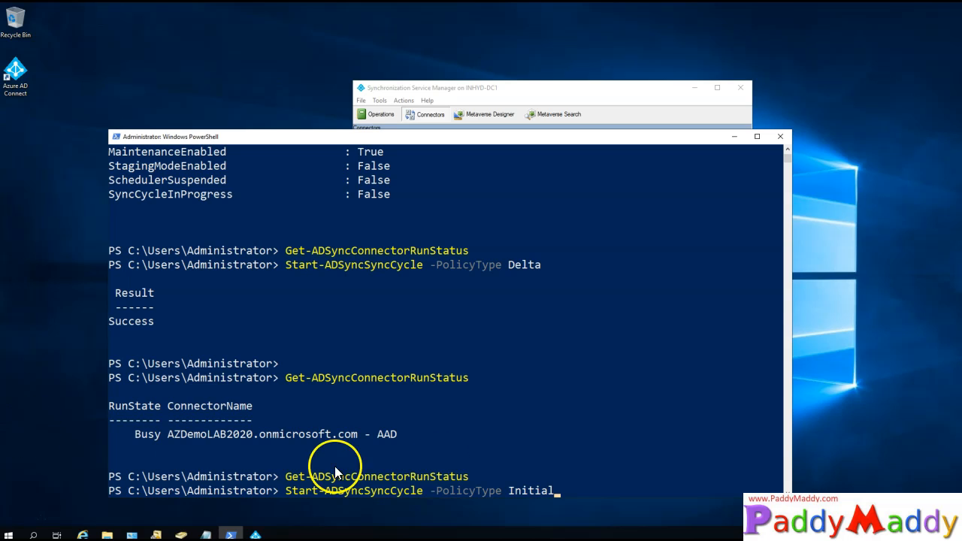
{"action": "mouse_move", "coordinate": [539, 480]}
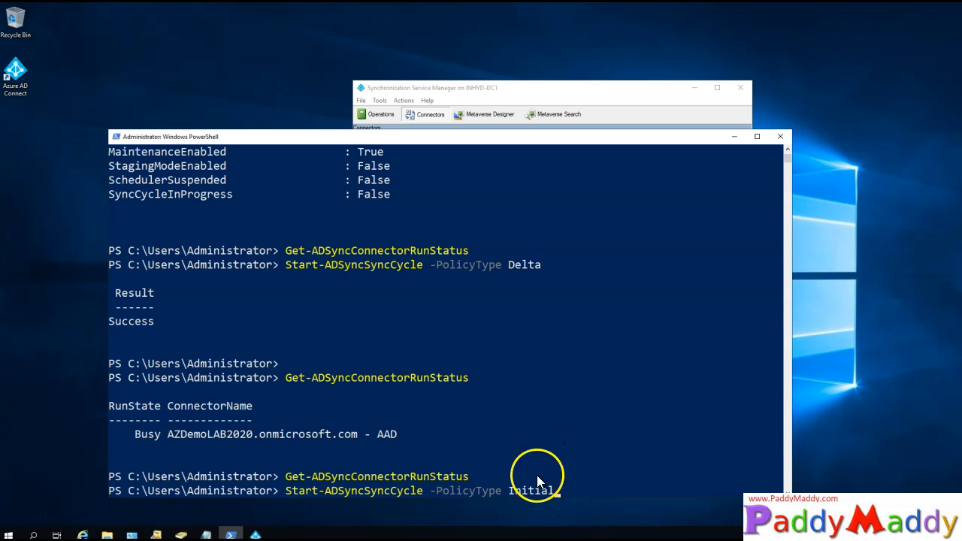
{"action": "mouse_move", "coordinate": [586, 494]}
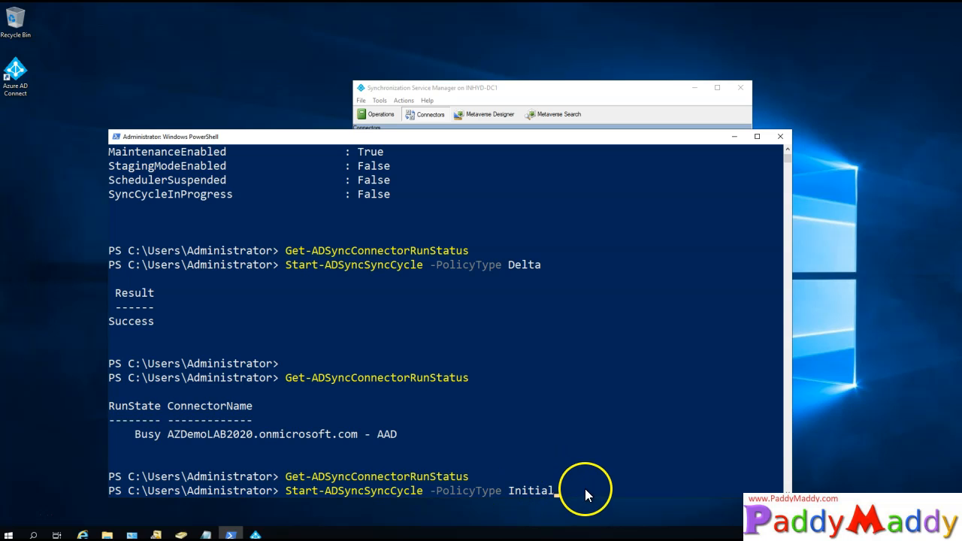
{"action": "mouse_move", "coordinate": [487, 149]}
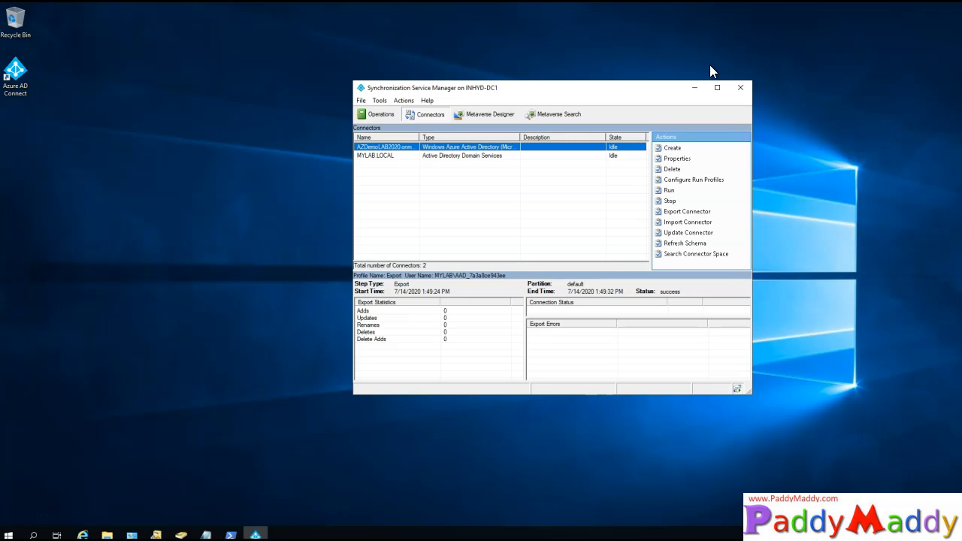
{"action": "mouse_move", "coordinate": [640, 99]}
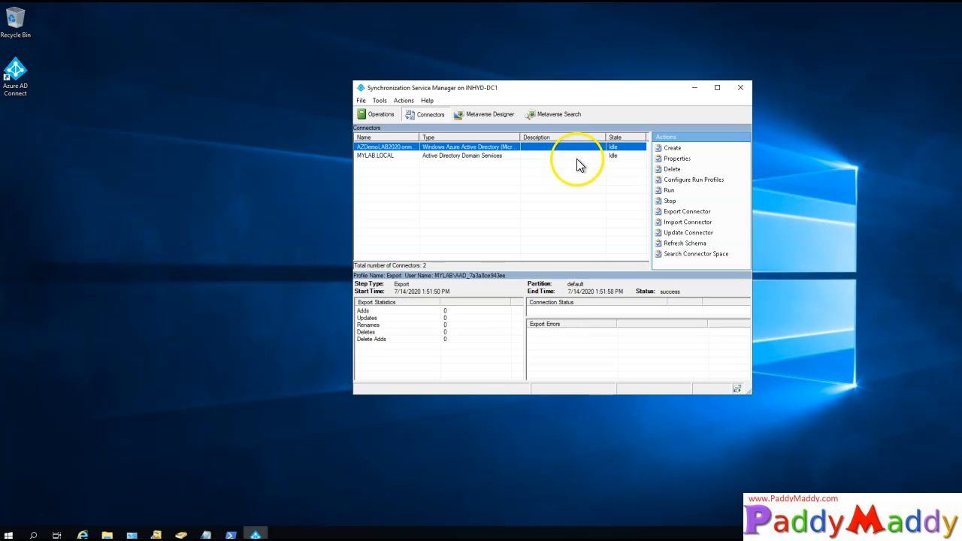
Show the latest run details for the Azure AD and MYLAB.LOCAL connectors
{"action": "left_click", "coordinate": [388, 155]}
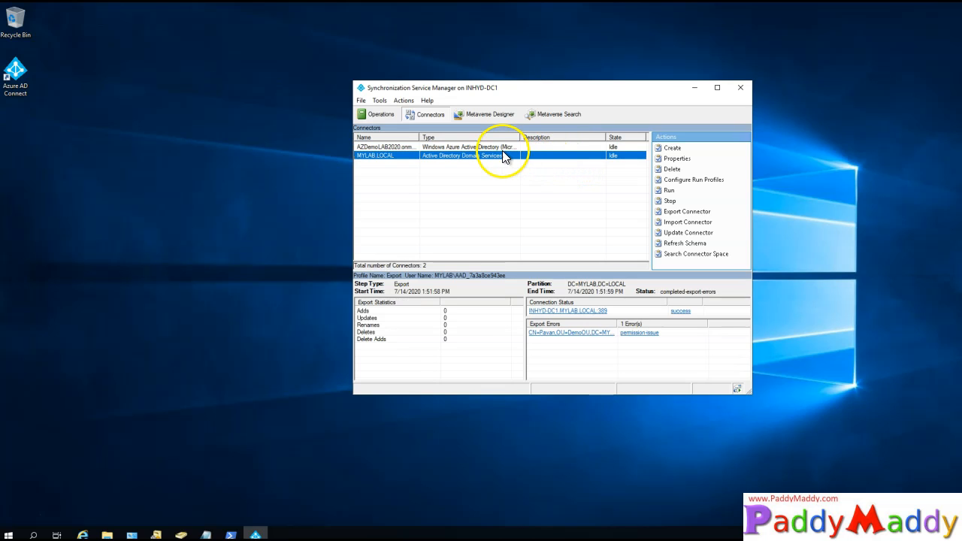
{"action": "left_click", "coordinate": [406, 147]}
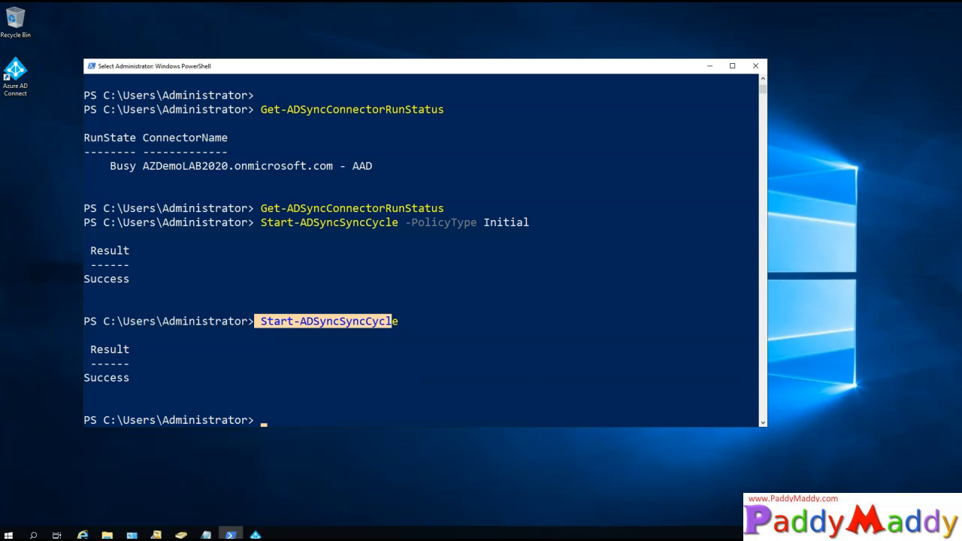
{"action": "mouse_move", "coordinate": [466, 329]}
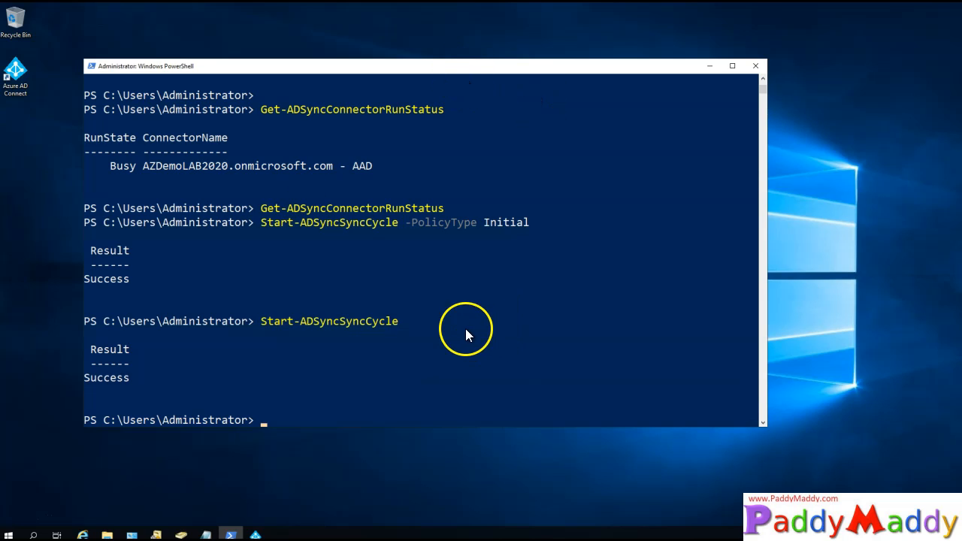
Run Import-Module ADSync, then enter Start-ADSyncSyncCycle for a default sync cycle
{"action": "type", "text": "Import-Module ADSync"}
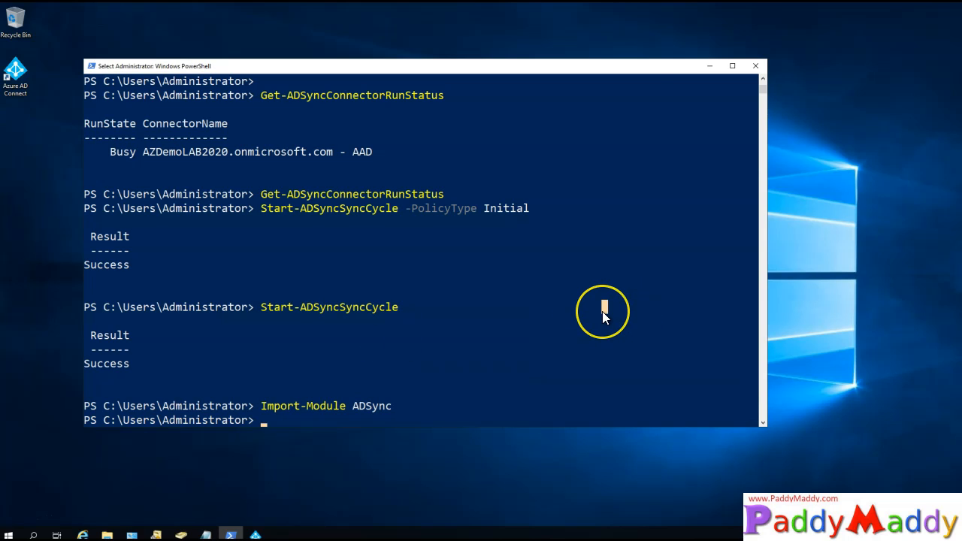
{"action": "type", "text": "Start-ADSyncSyncCycle"}
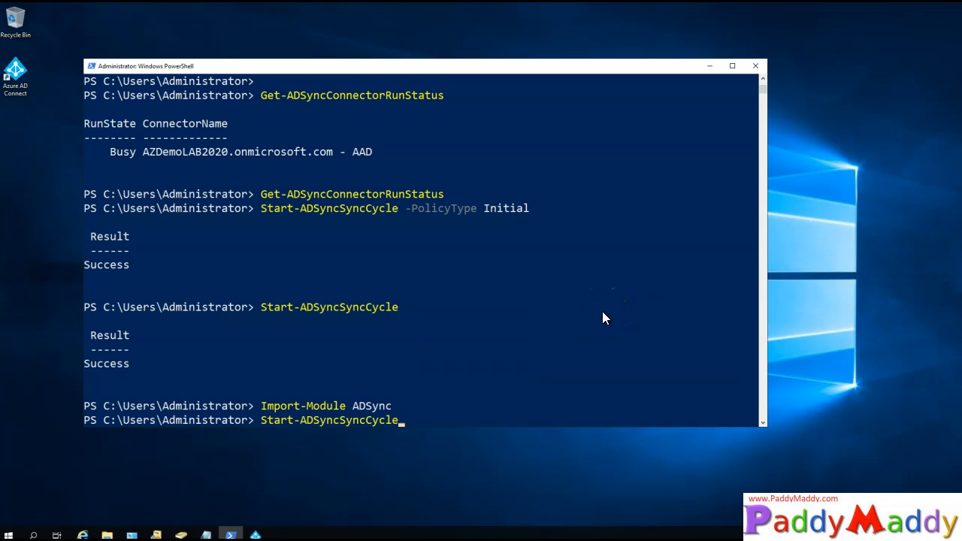
{"action": "mouse_move", "coordinate": [607, 315]}
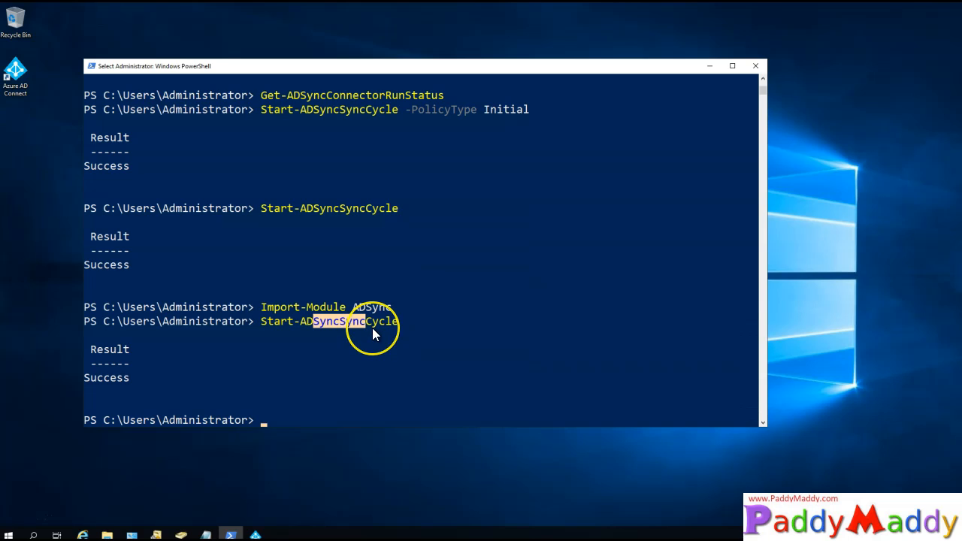
{"action": "mouse_move", "coordinate": [418, 375]}
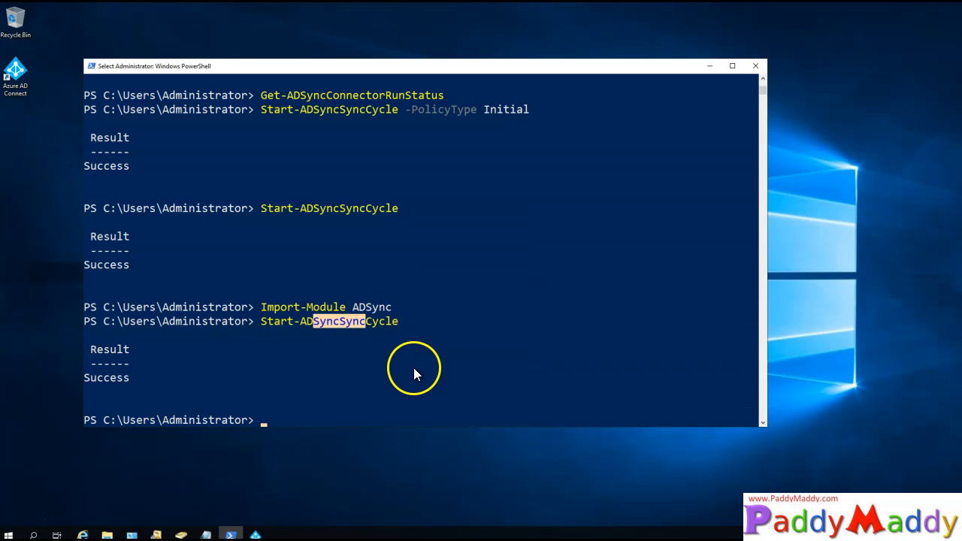
{"action": "mouse_move", "coordinate": [398, 334]}
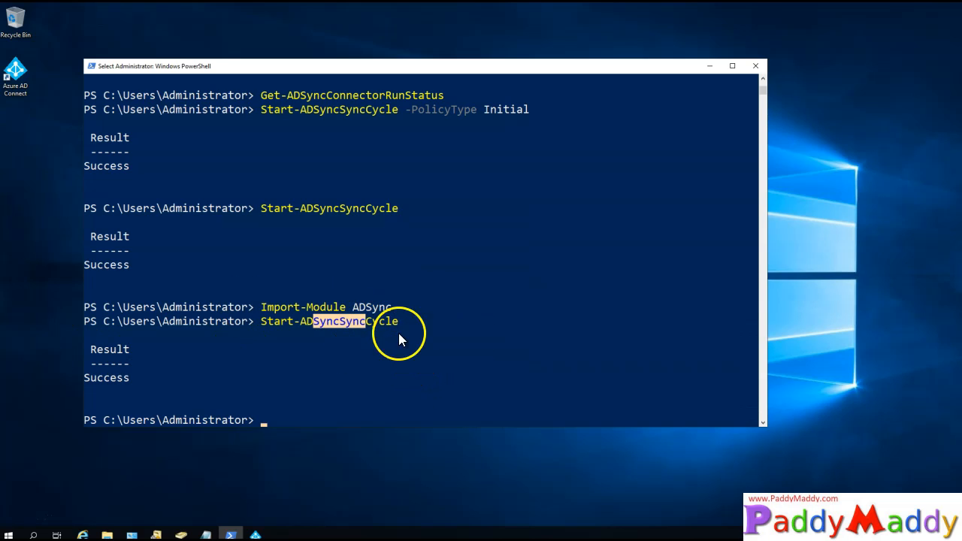
{"action": "mouse_move", "coordinate": [27, 529]}
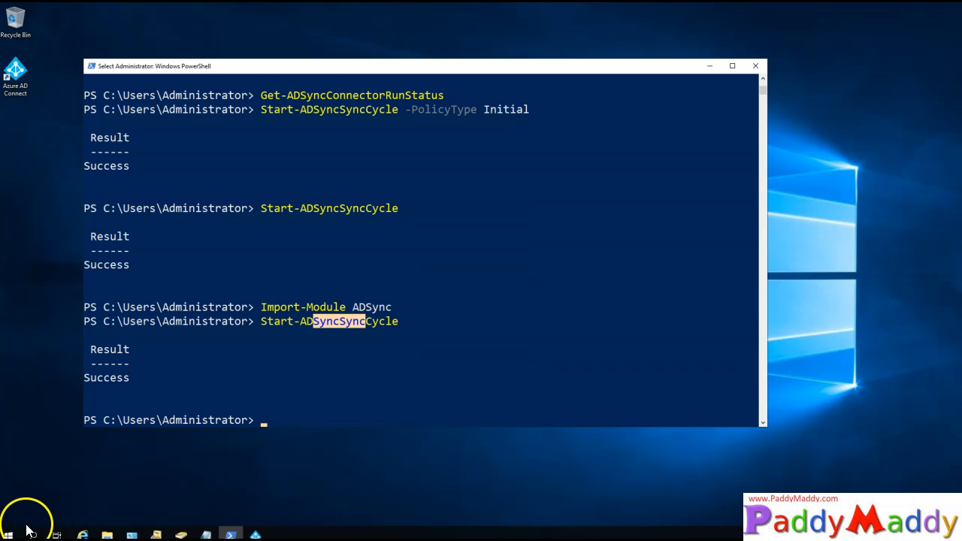